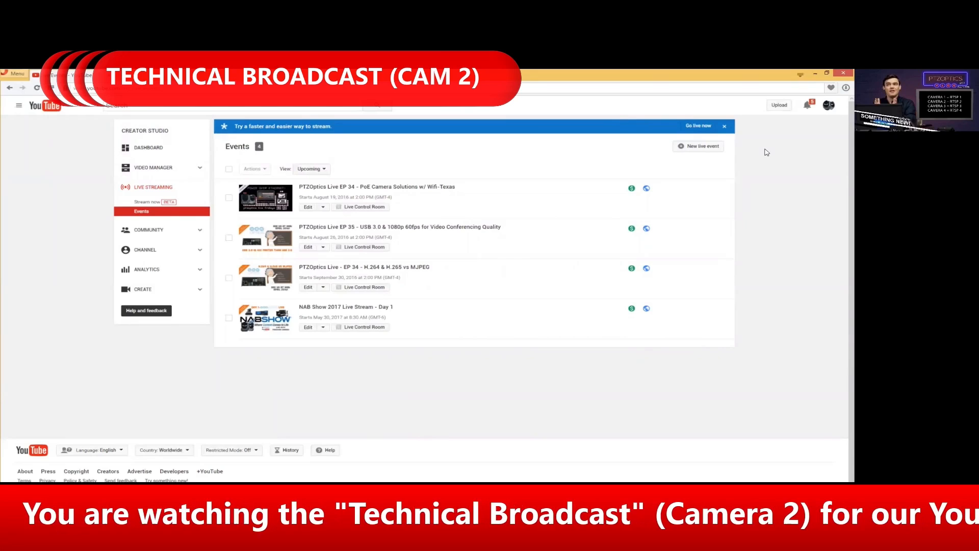
mouse_move(202, 120)
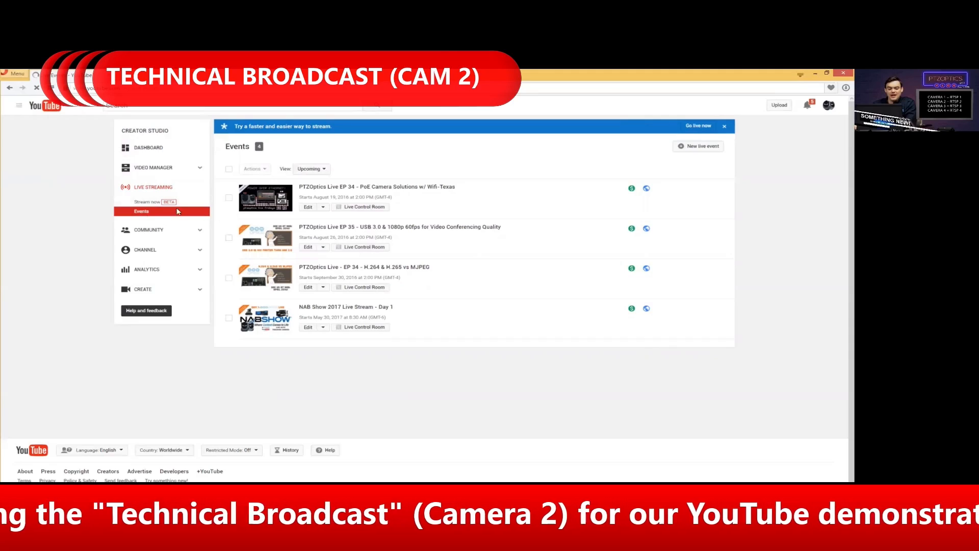
Step: Open Stream Now and select the offline stream's name/key in Encoder Setup
click(147, 201)
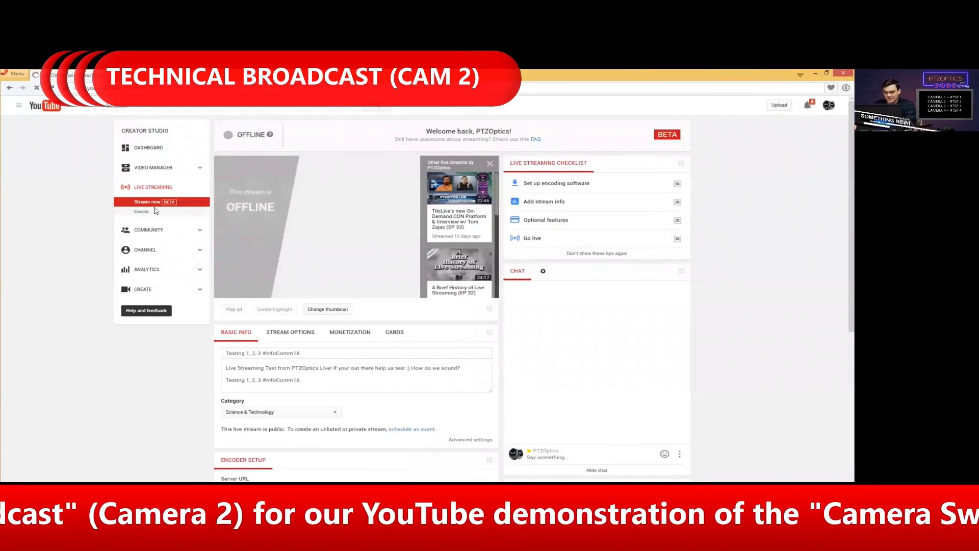
click(141, 211)
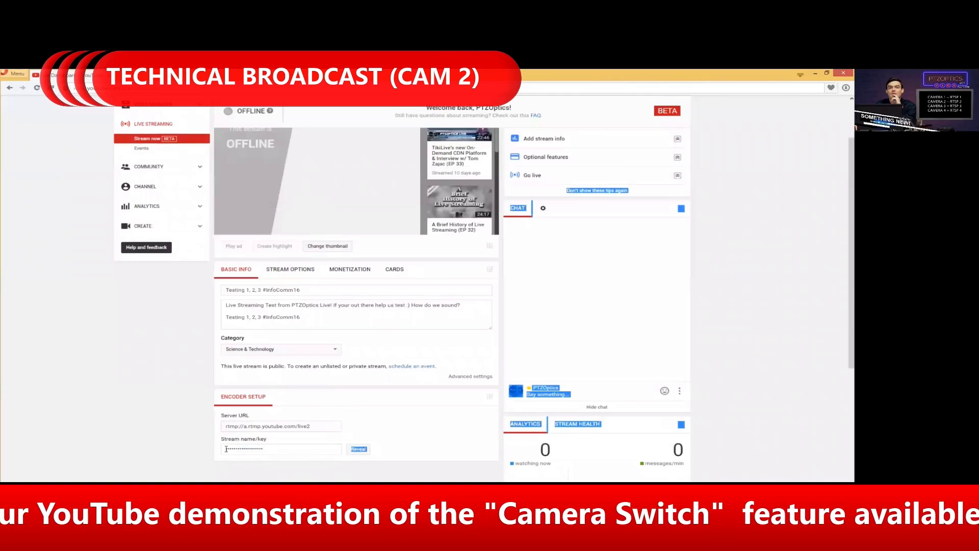
triple_click(281, 449)
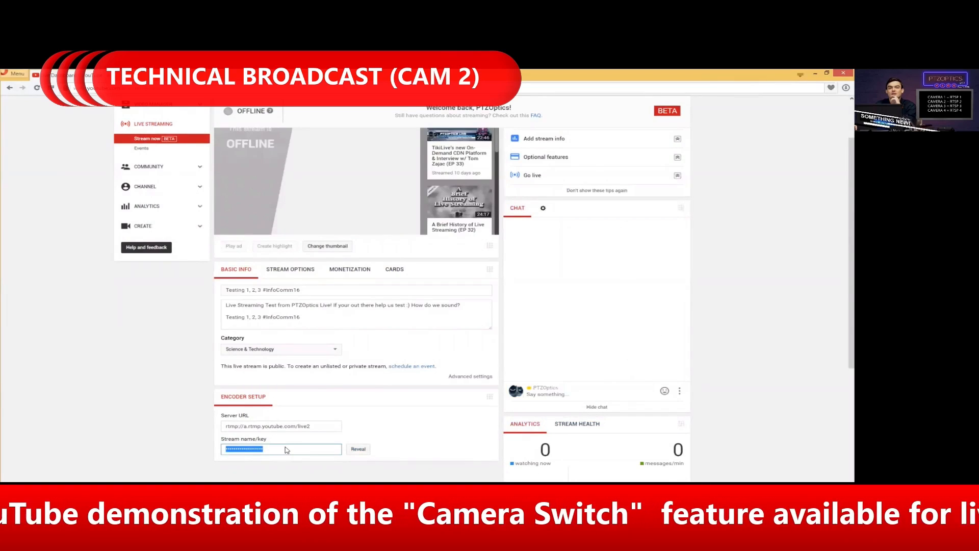
scroll(up, 3)
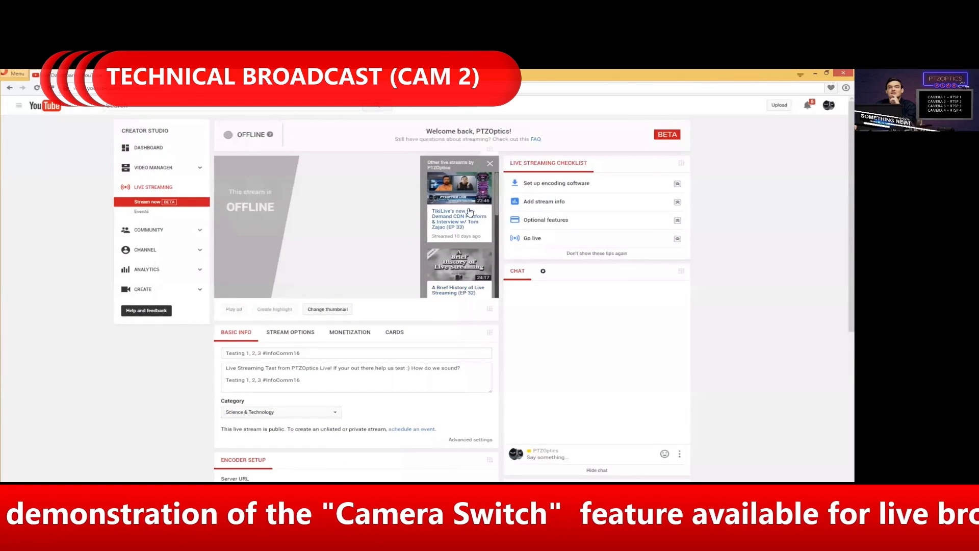
mouse_move(640, 216)
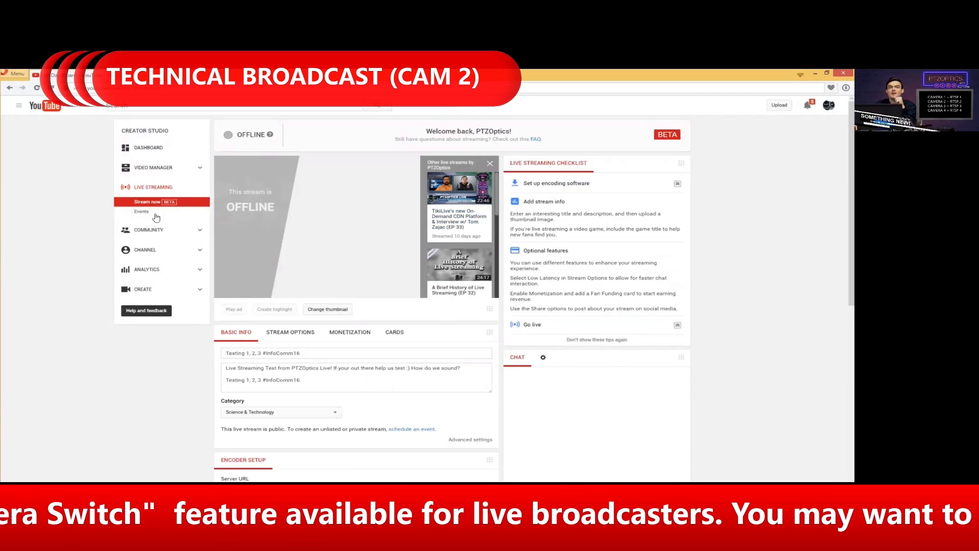
Step: Start a new live event, title it 'Switch Camera Feature in YouTube', and create it
click(141, 211)
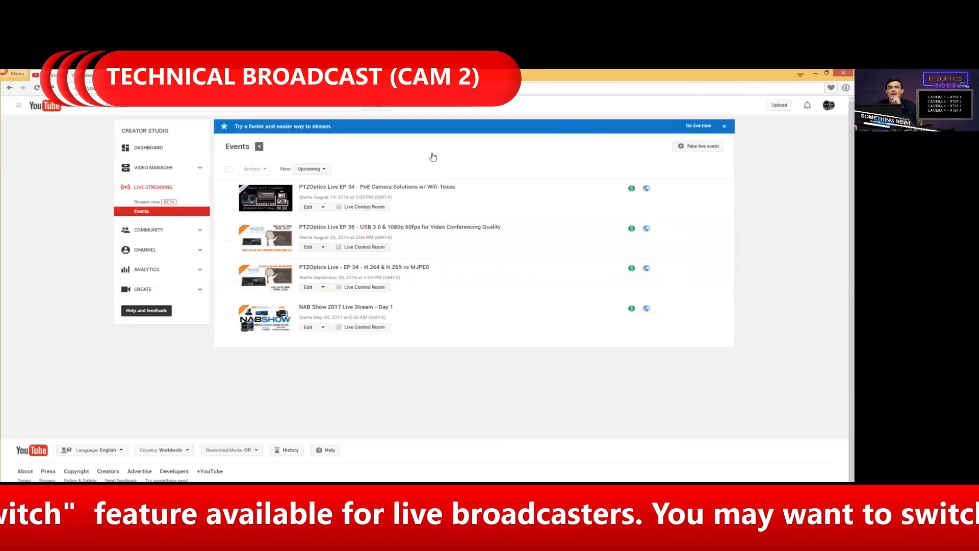
click(697, 145)
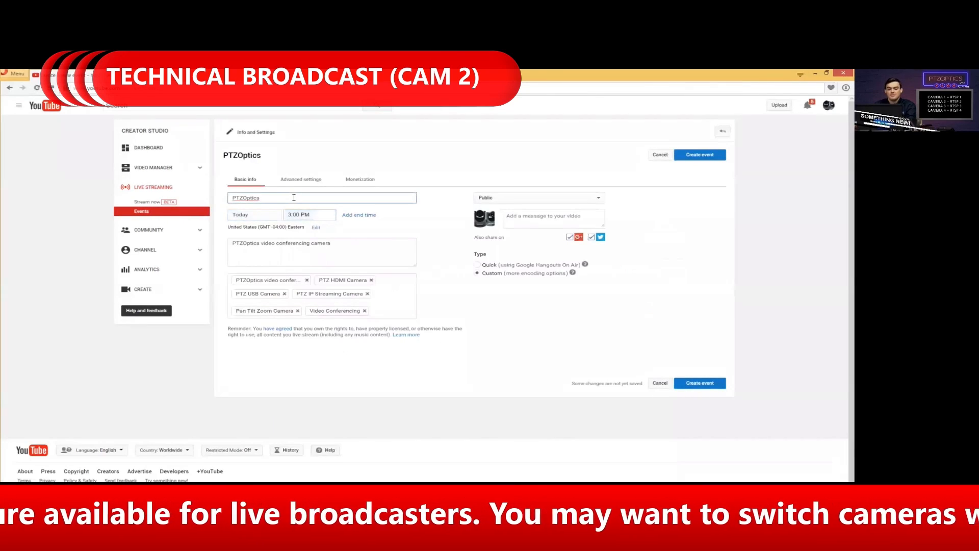
text(Testing)
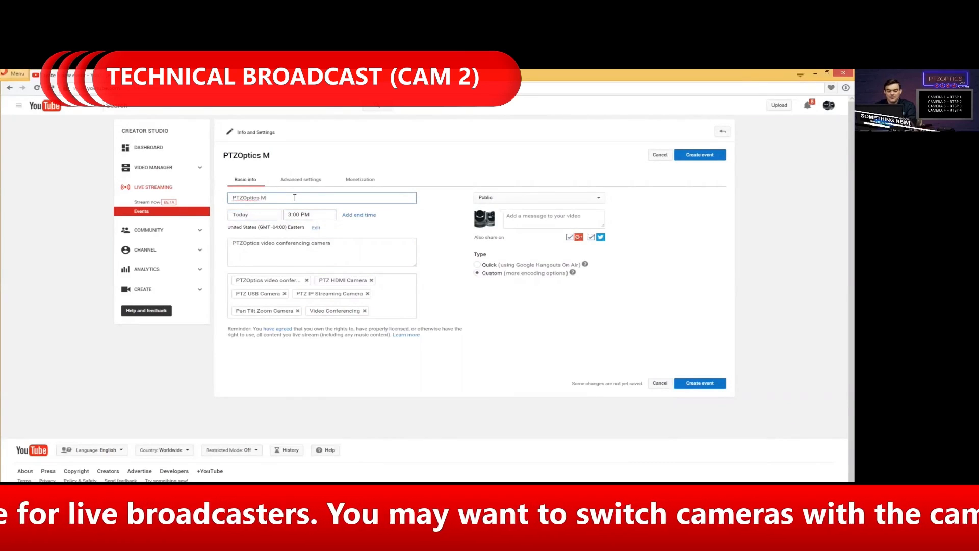
text(ultiple)
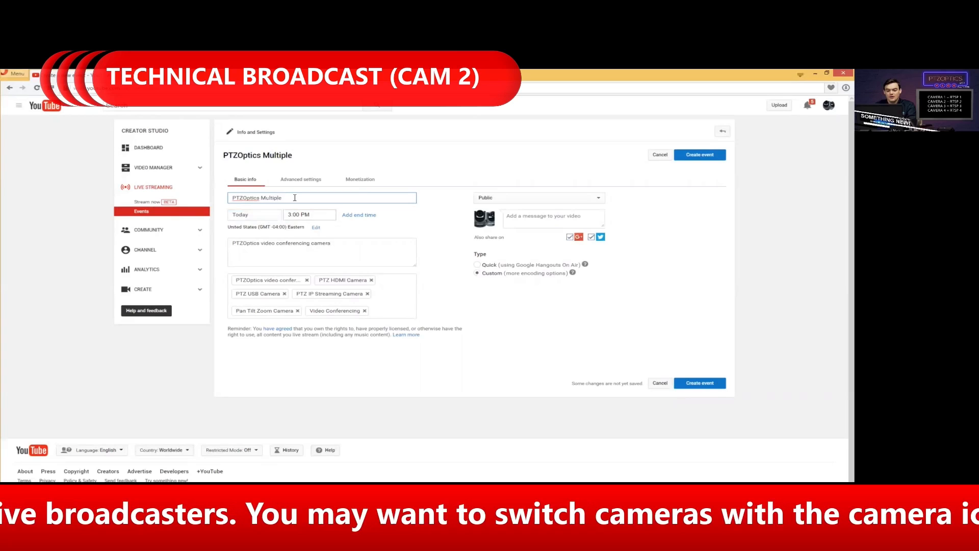
text(Switch Camera Feature)
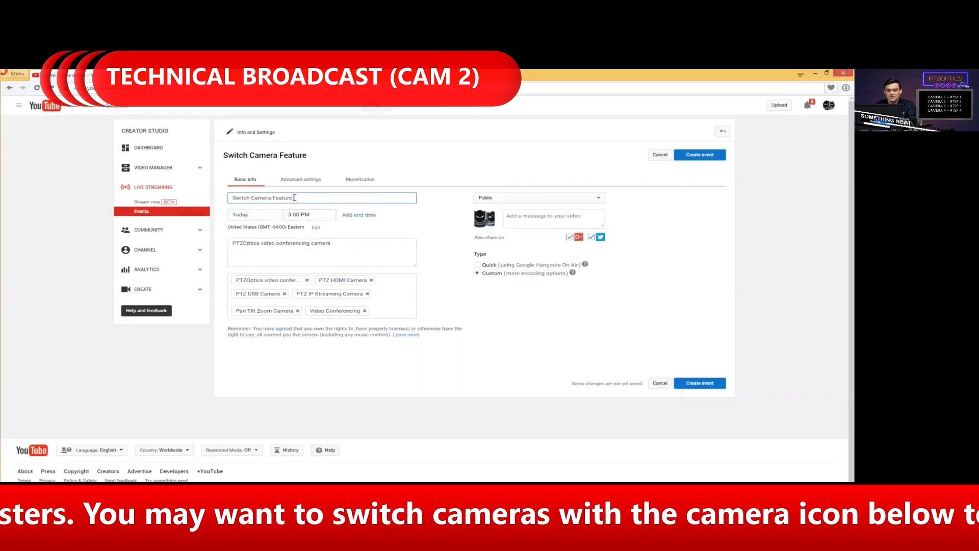
text(in YoUTube)
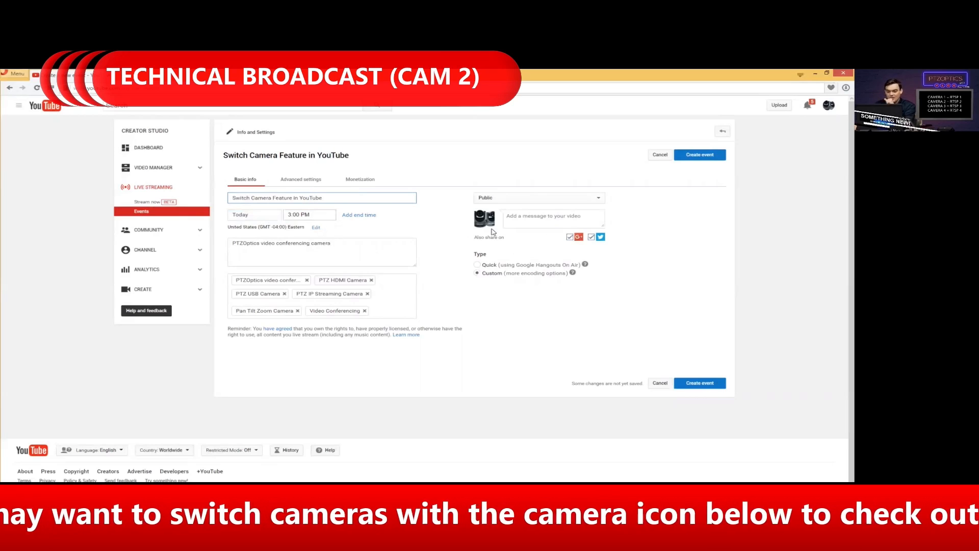
mouse_move(700, 154)
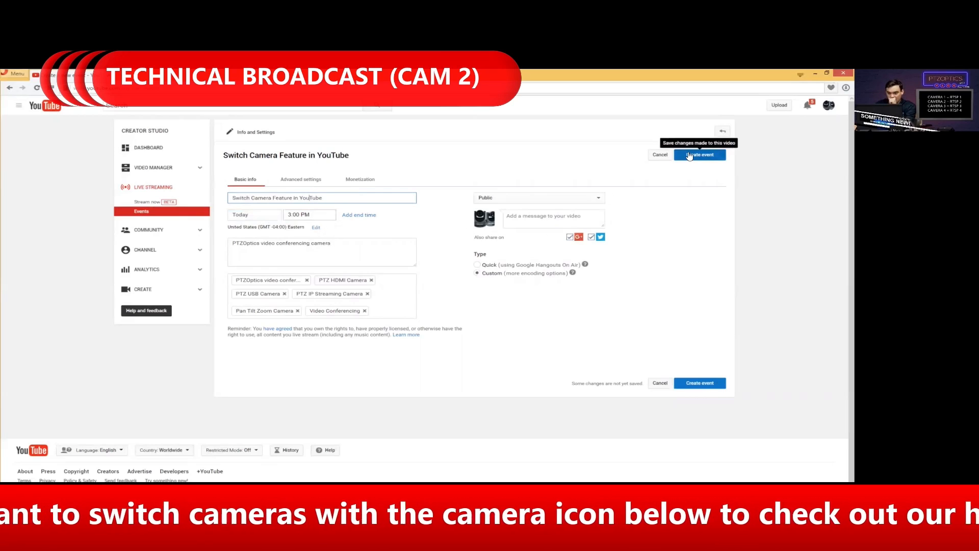
click(698, 154)
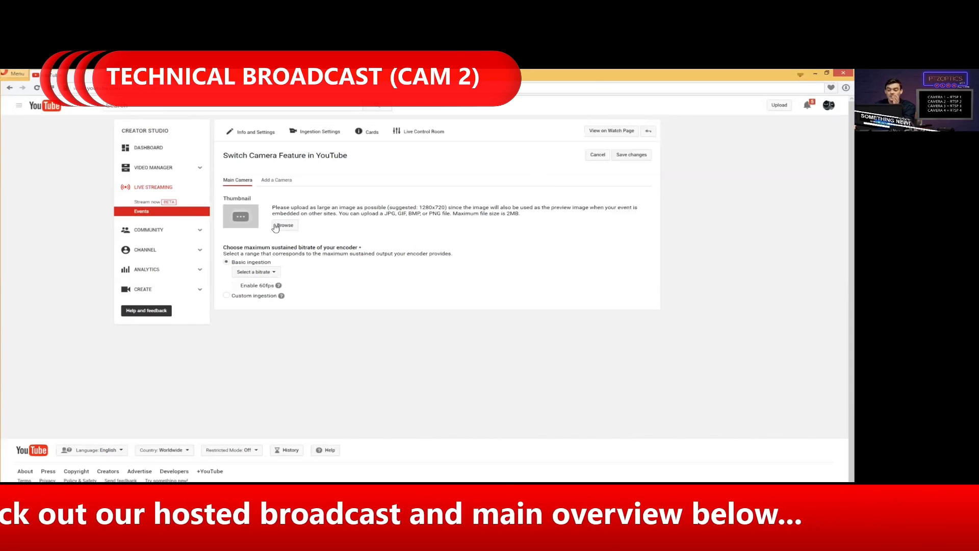
mouse_move(201, 256)
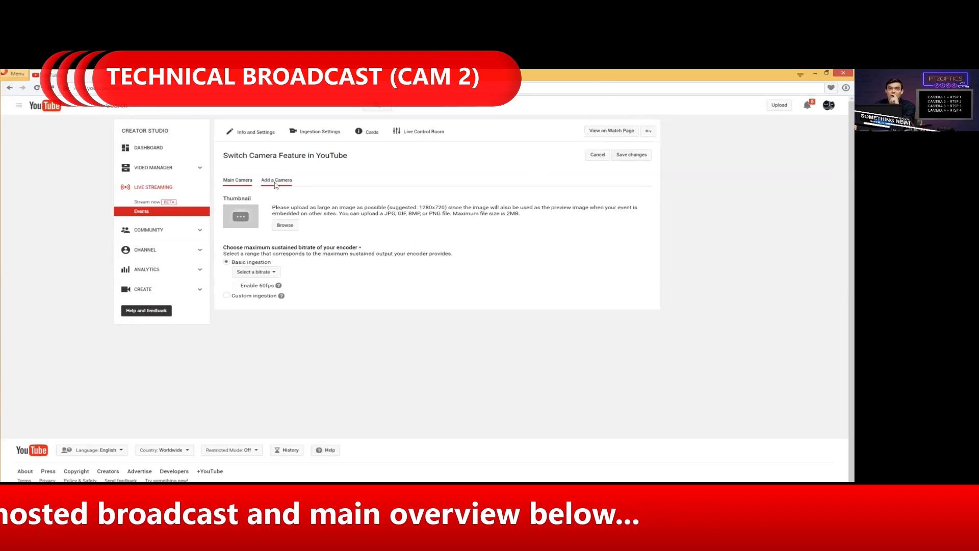
Step: Add Camera 2 named 'Technical Broadcast' with a 3000–6000 Kbps (1080p) bitrate
click(630, 154)
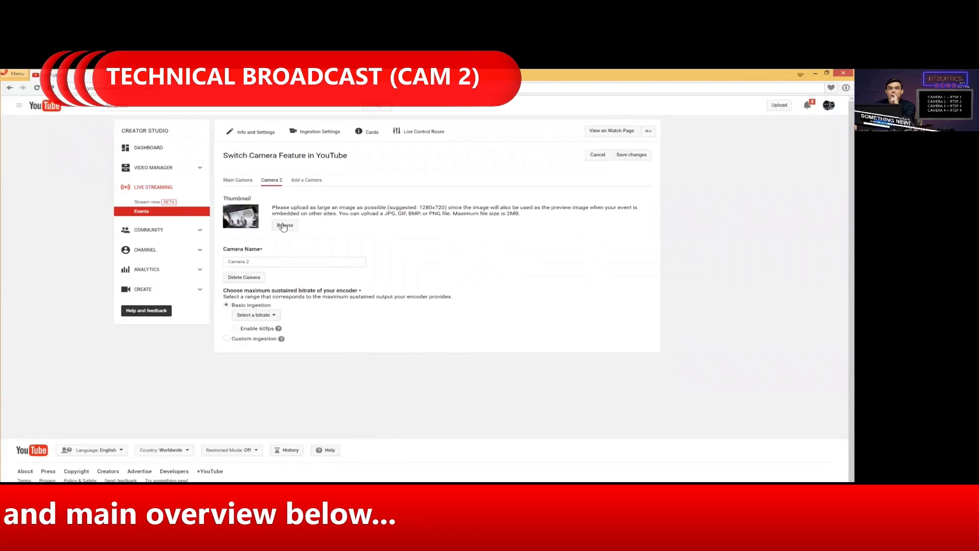
mouse_move(295, 254)
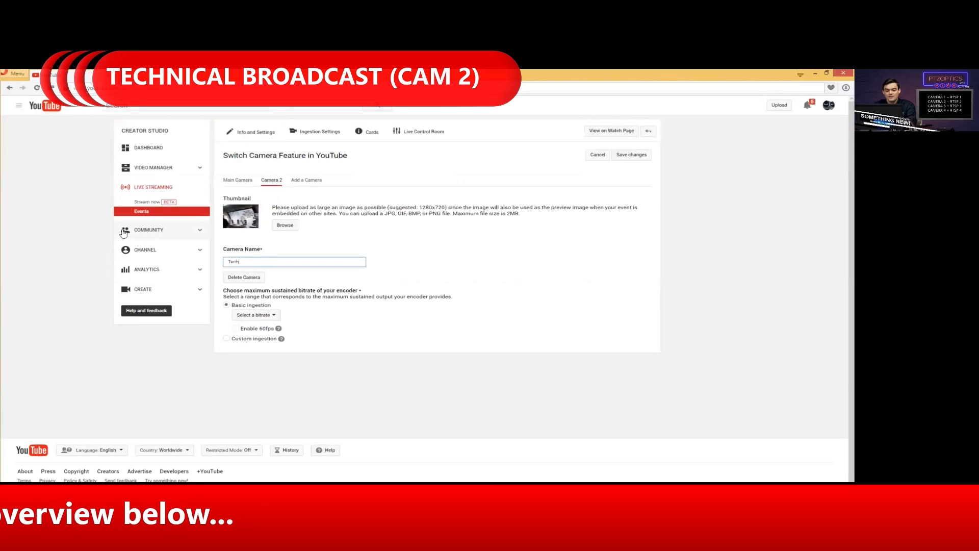
text(Technical Broadcast)
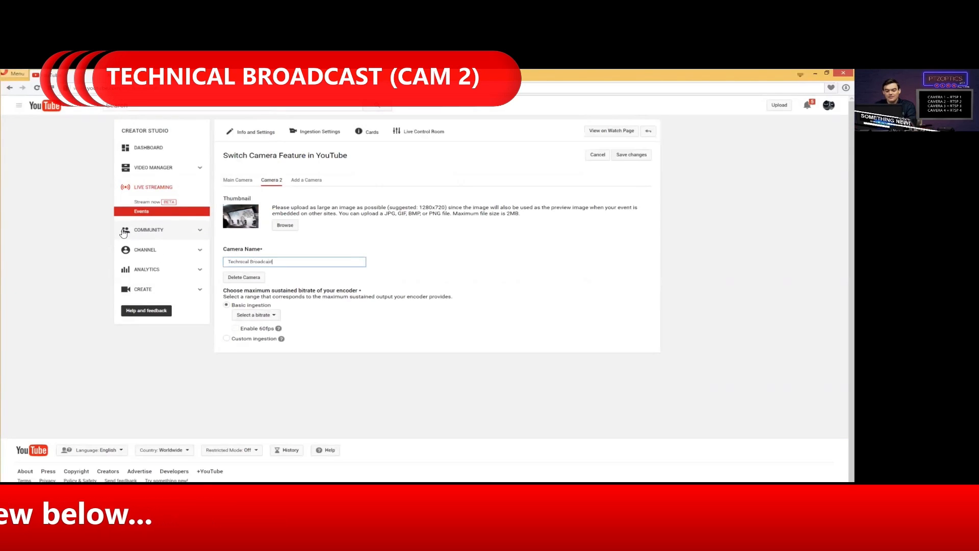
click(255, 315)
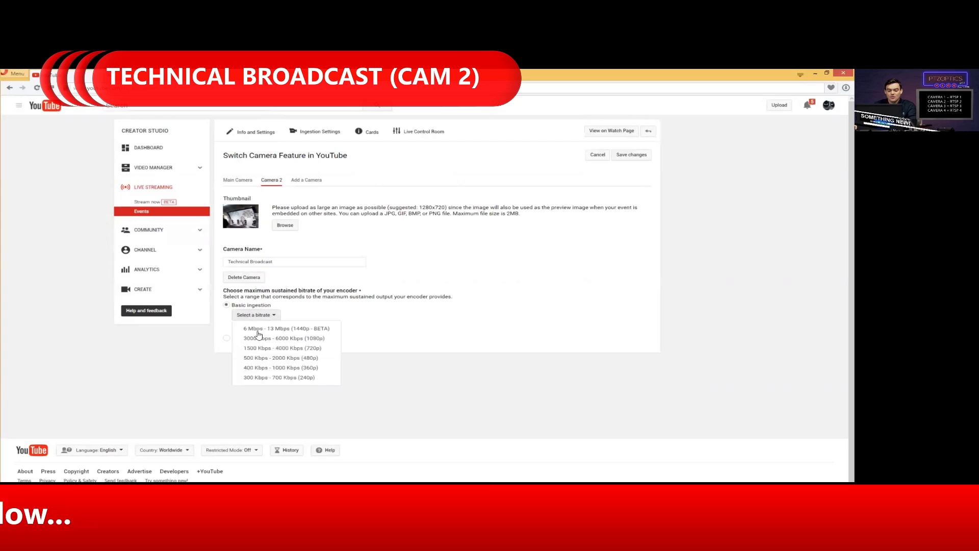
click(282, 337)
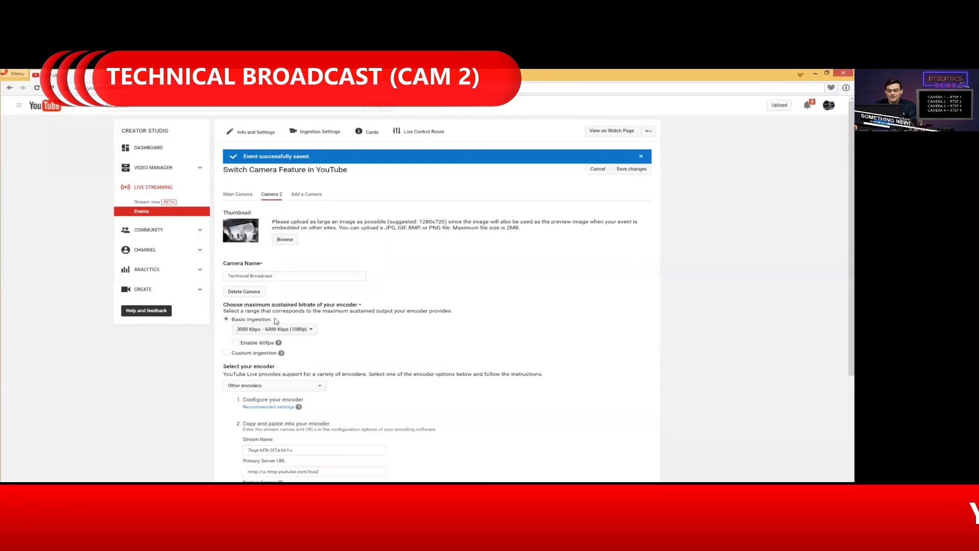
scroll(down, 3)
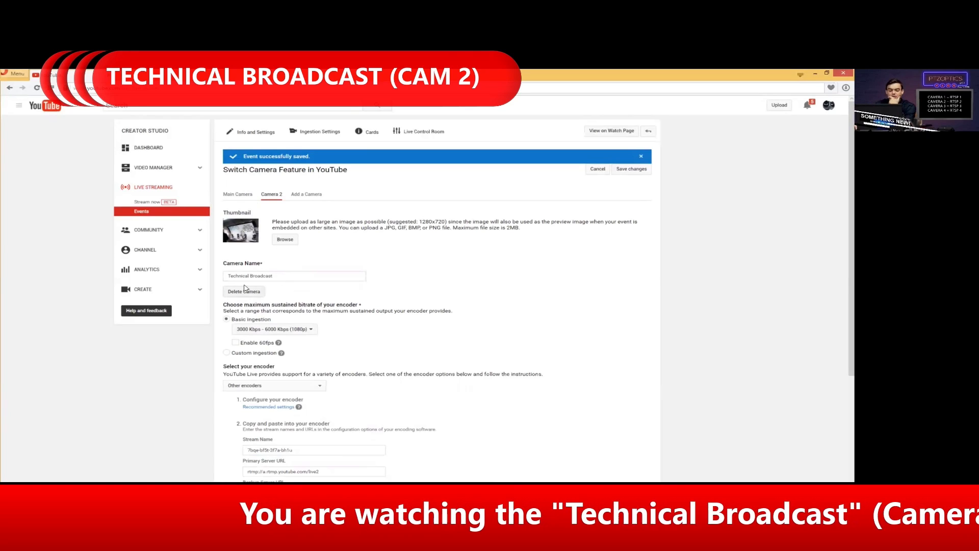
mouse_move(308, 234)
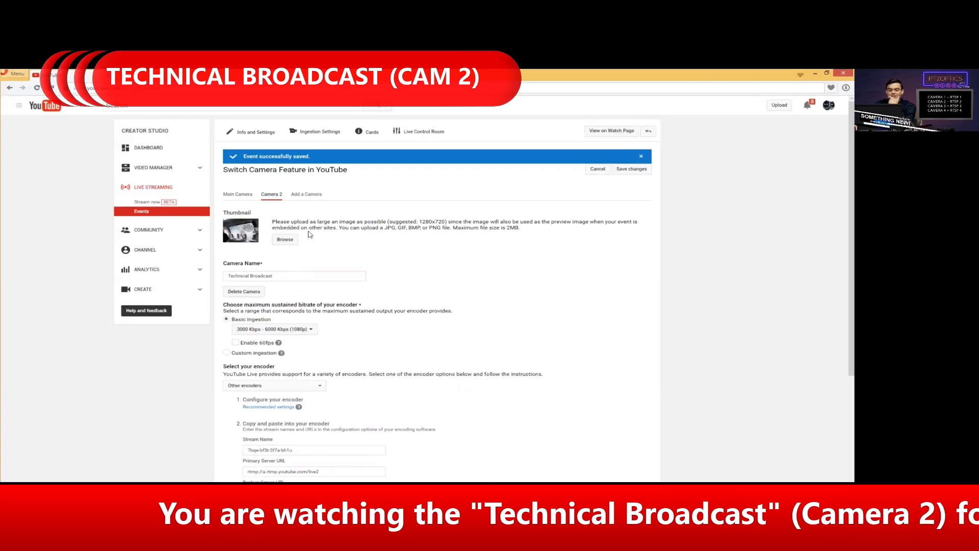
Step: Set the Main Camera bitrate to 3000–6000 Kbps and save the changes
click(238, 180)
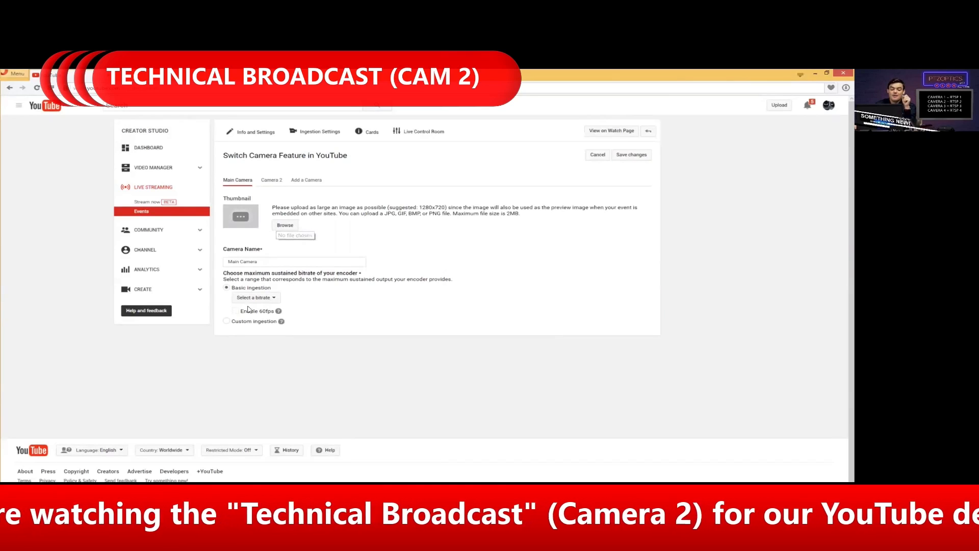
click(255, 297)
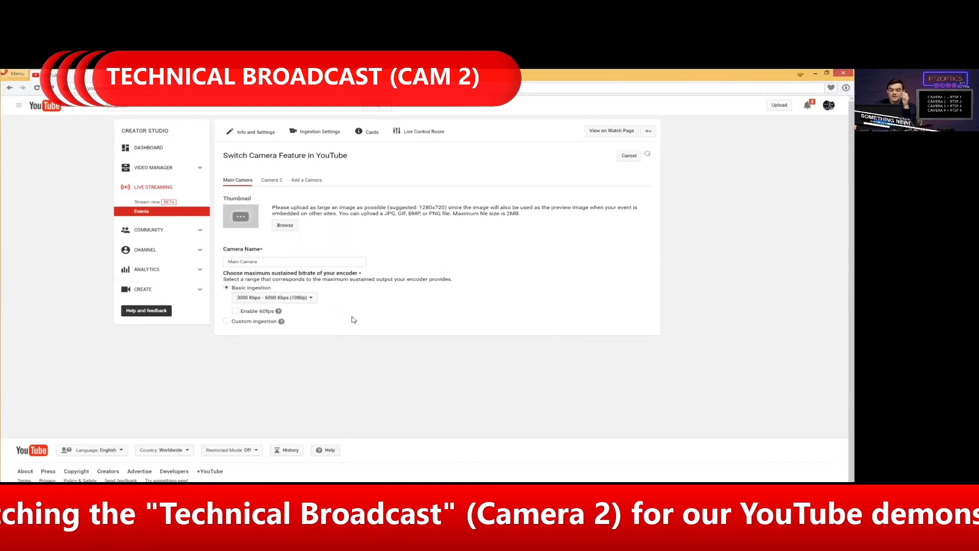
click(628, 155)
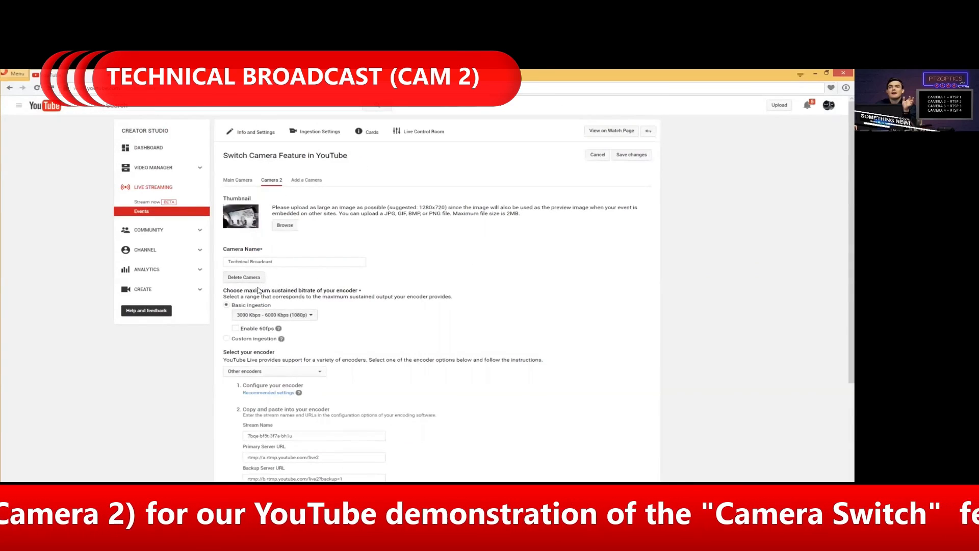
Step: Select Camera 2's stream name and backup server URL for copying
click(293, 261)
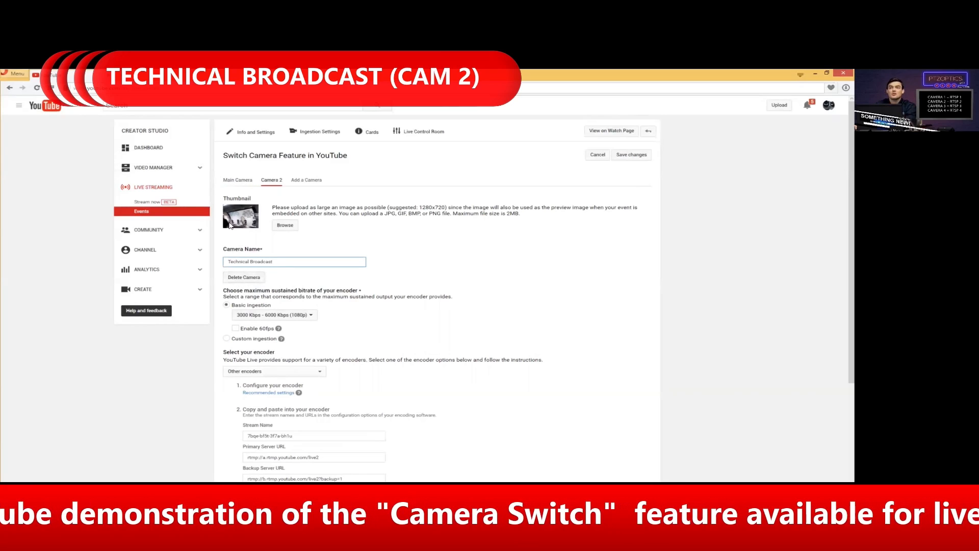
mouse_move(503, 298)
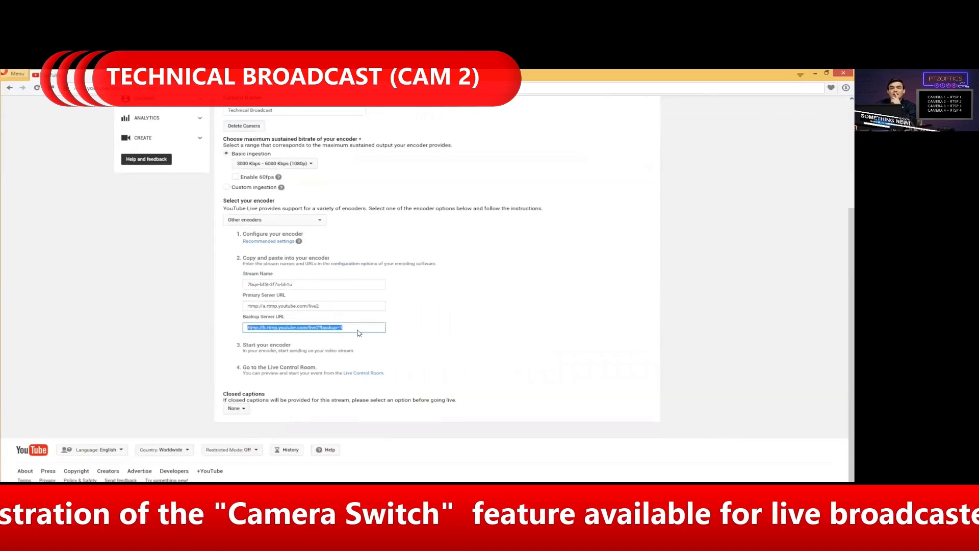
click(314, 283)
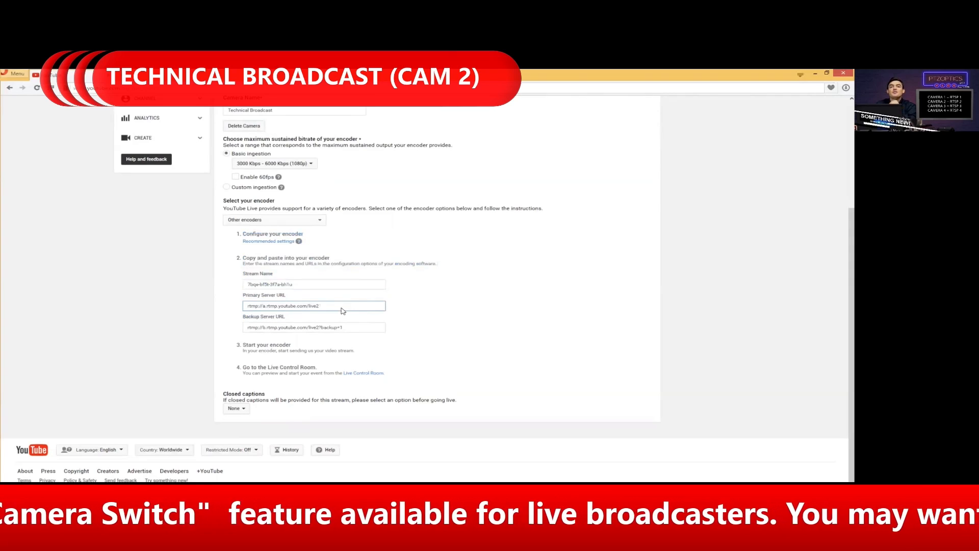
mouse_move(342, 309)
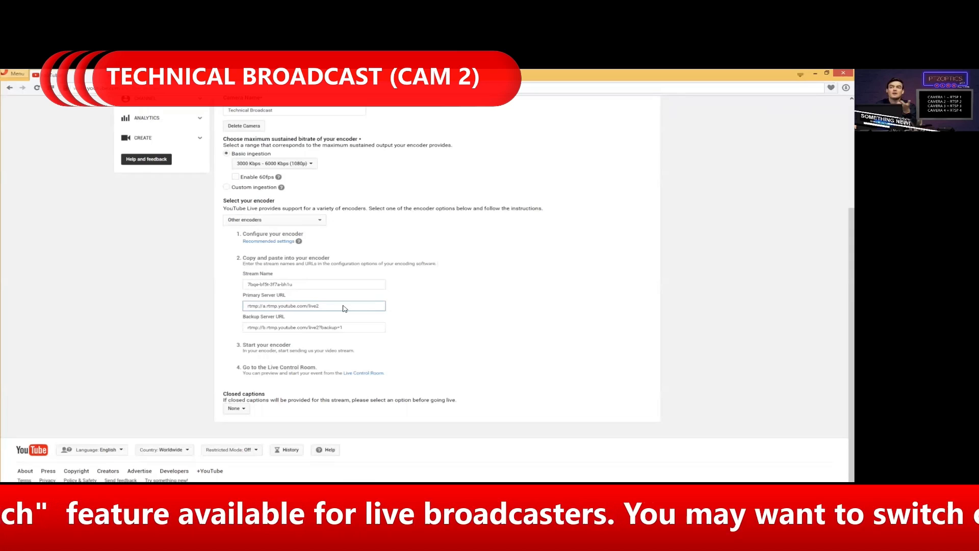
triple_click(313, 284)
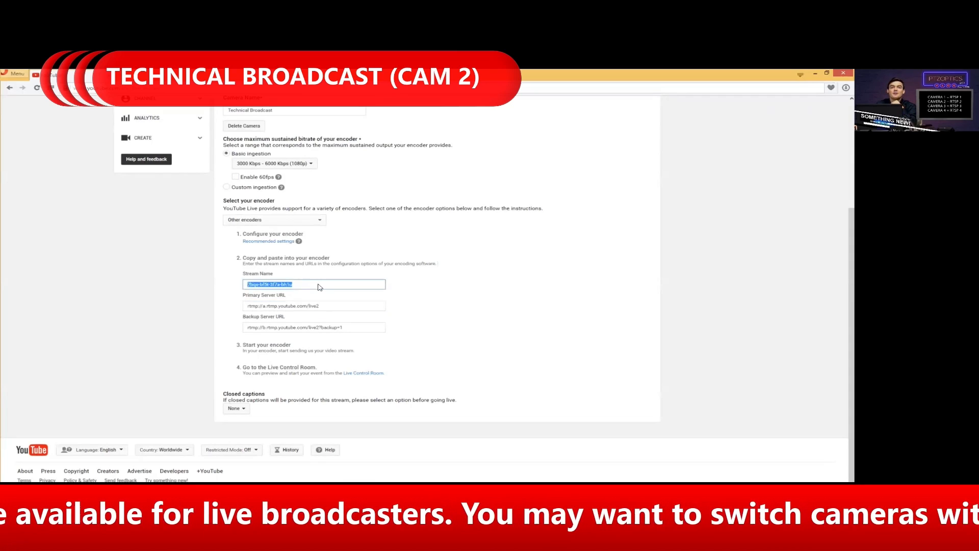
scroll(up, 3)
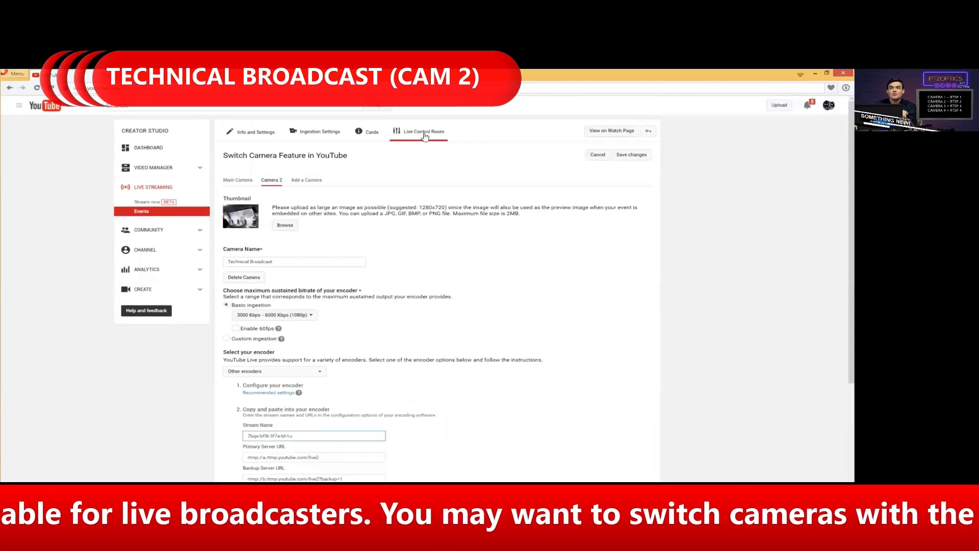
Step: Show the Main Camera tab's encoder details with its stream name and server URLs
click(418, 131)
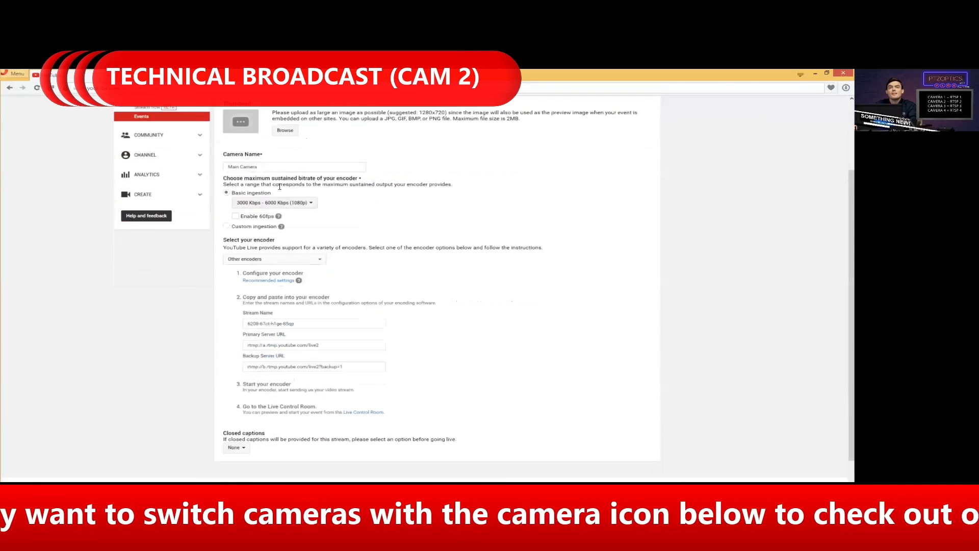
scroll(up, 3)
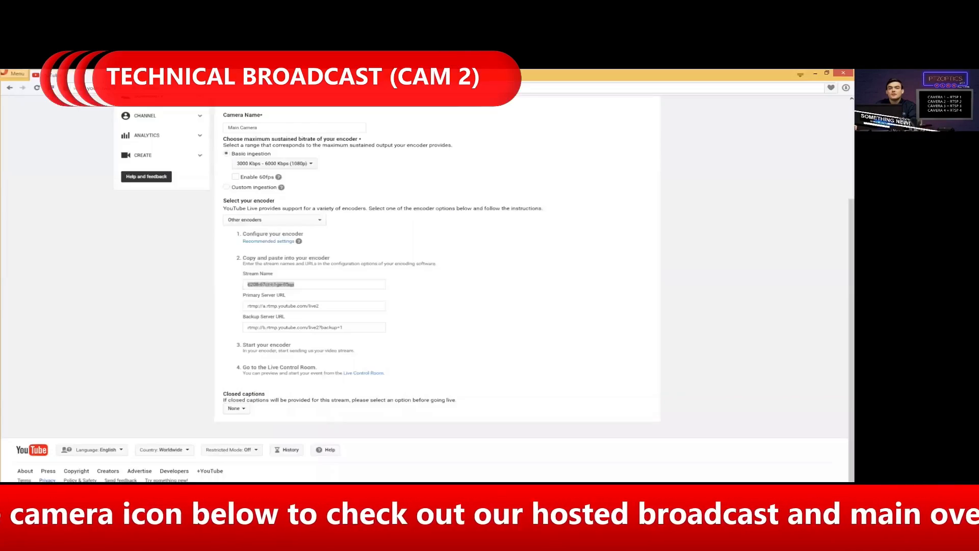
scroll(up, 3)
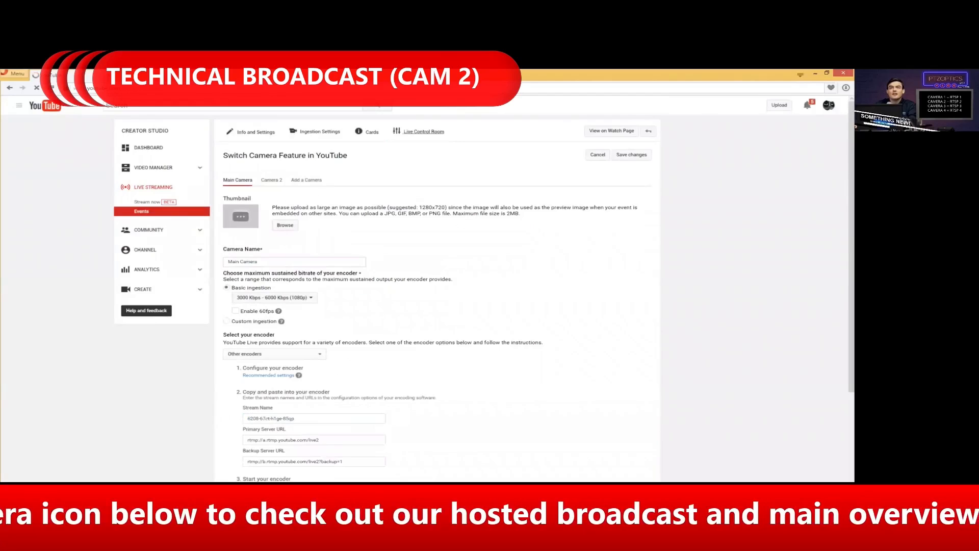
Step: Open the Live Control Room and review the stream status, preview and public view panels
click(422, 131)
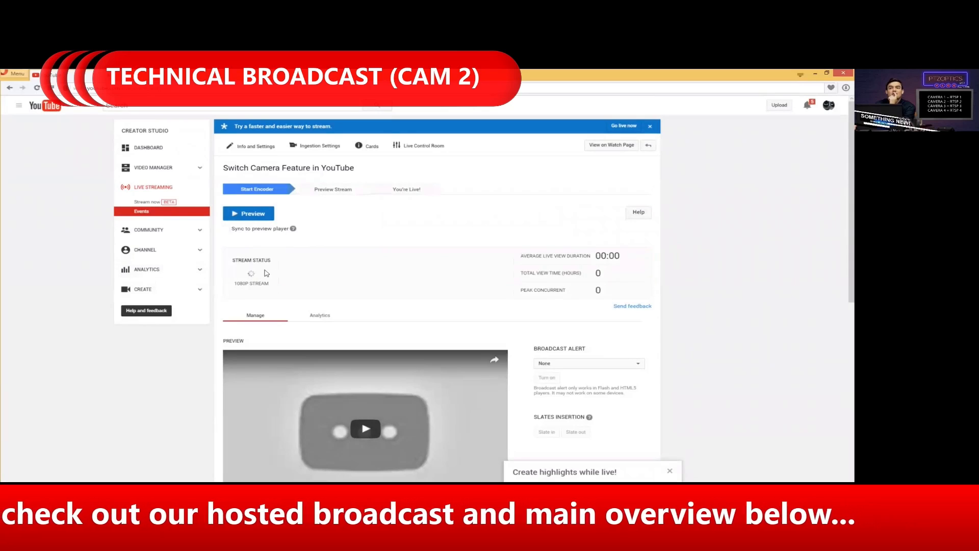
scroll(down, 3)
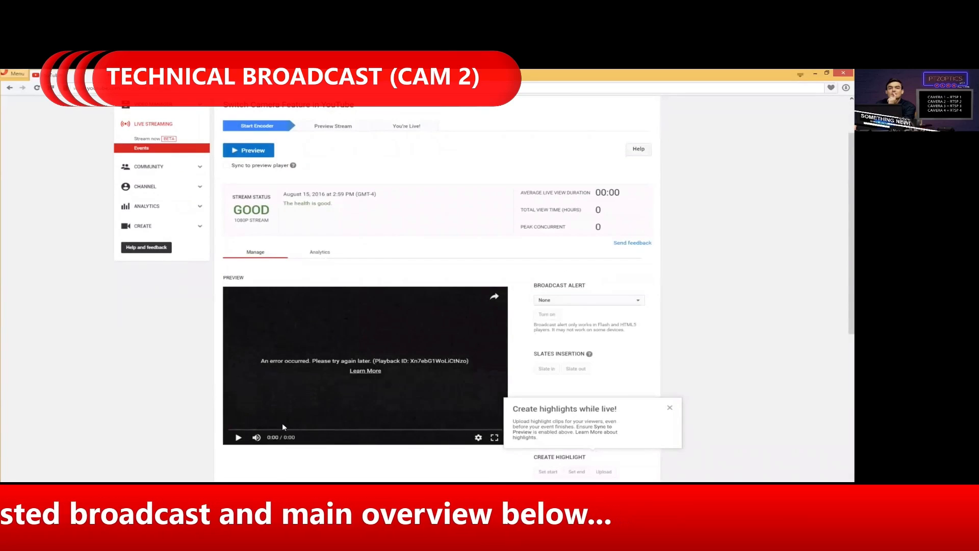
scroll(up, 3)
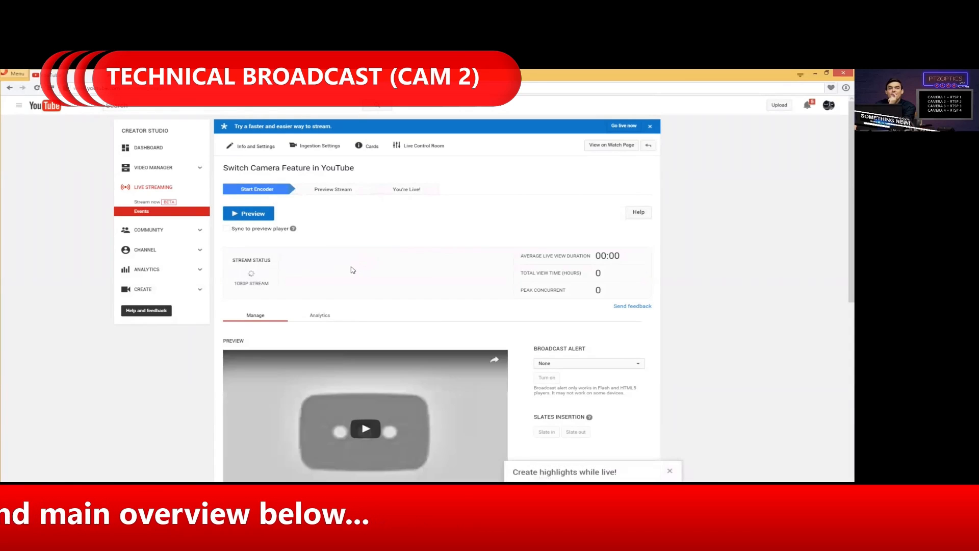
scroll(down, 3)
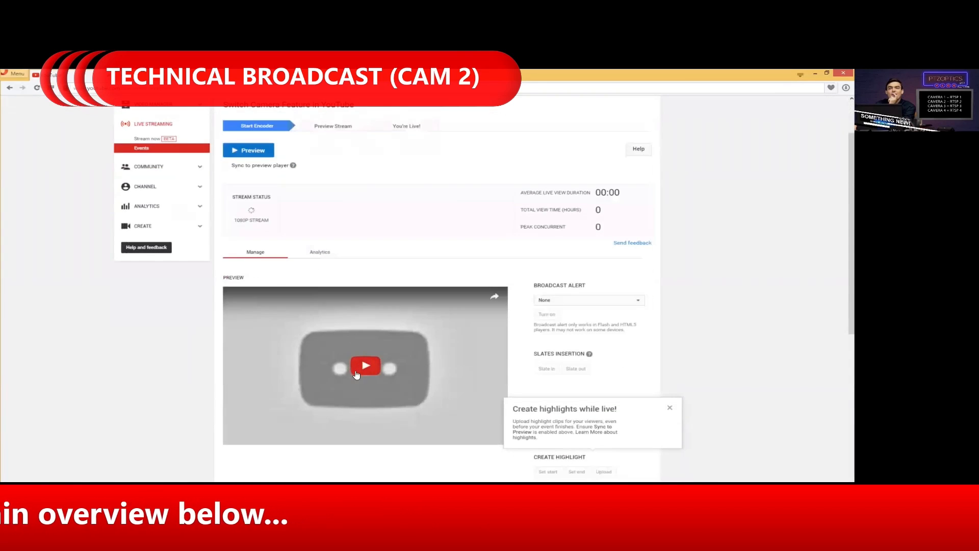
scroll(down, 3)
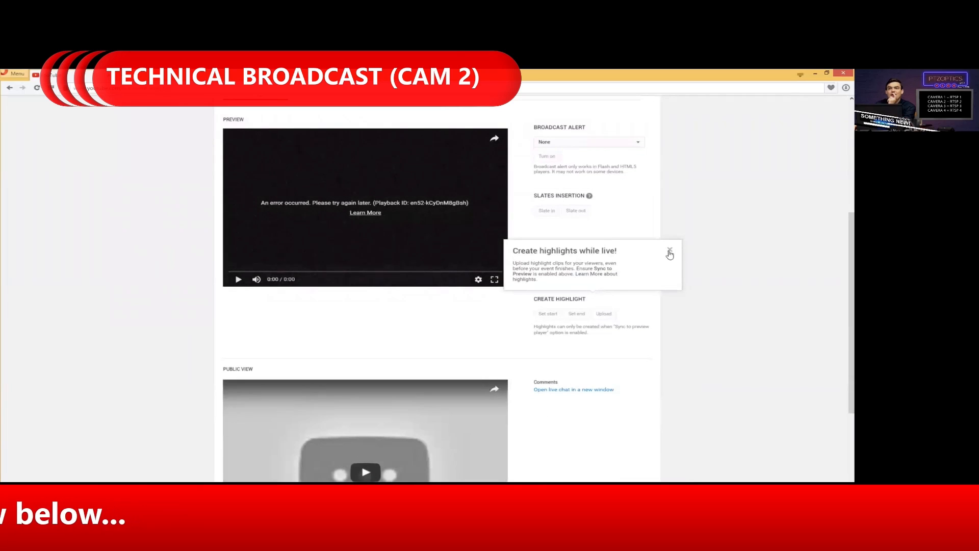
scroll(down, 3)
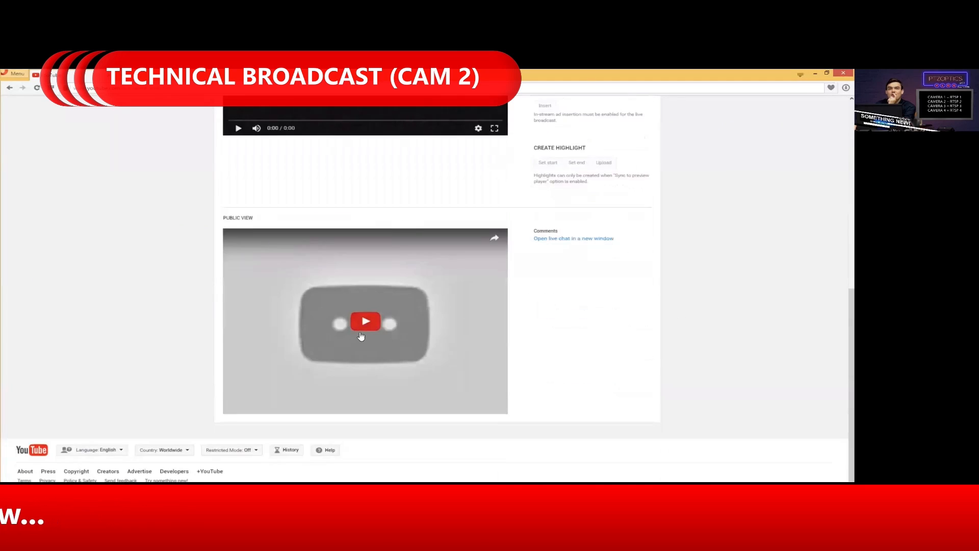
scroll(up, 3)
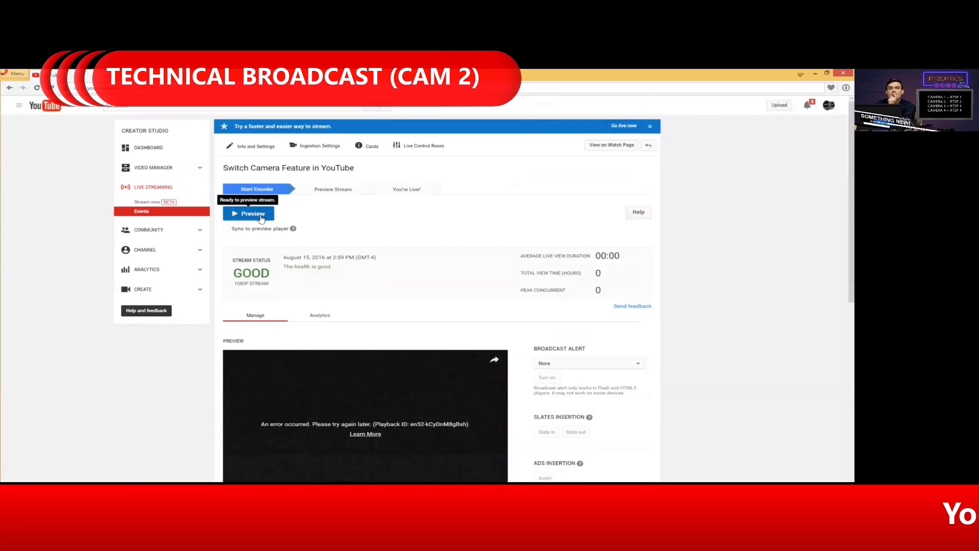
Step: Preview the stream and see the warning that a camera receives no input
click(248, 213)
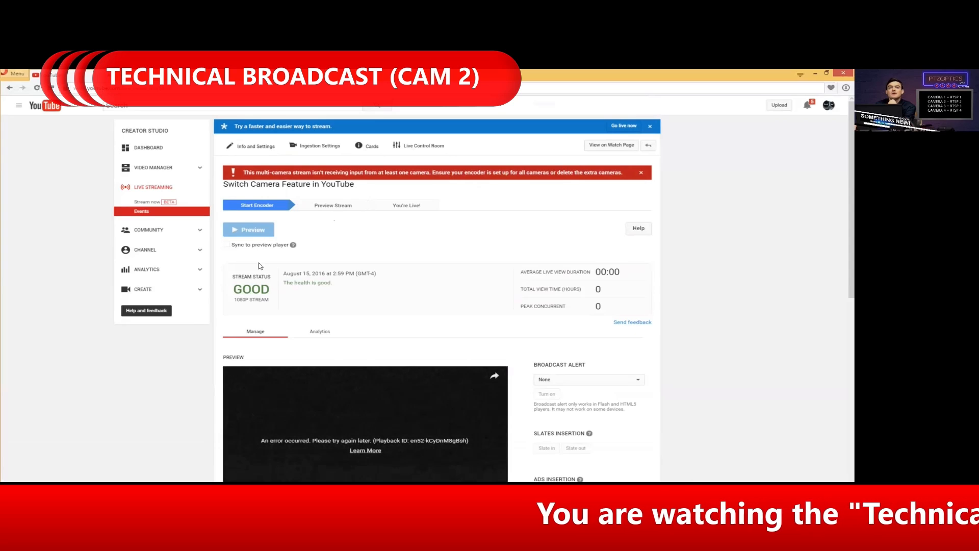
mouse_move(747, 390)
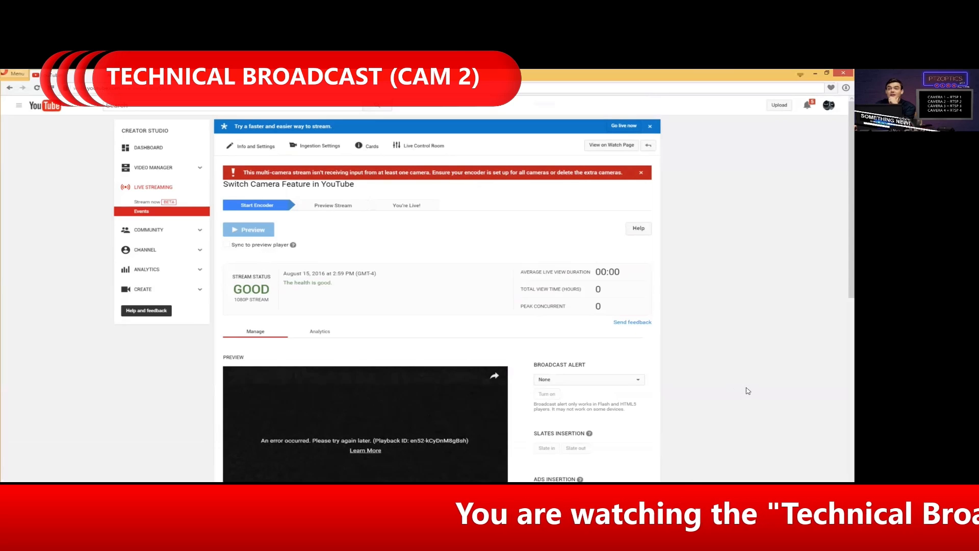